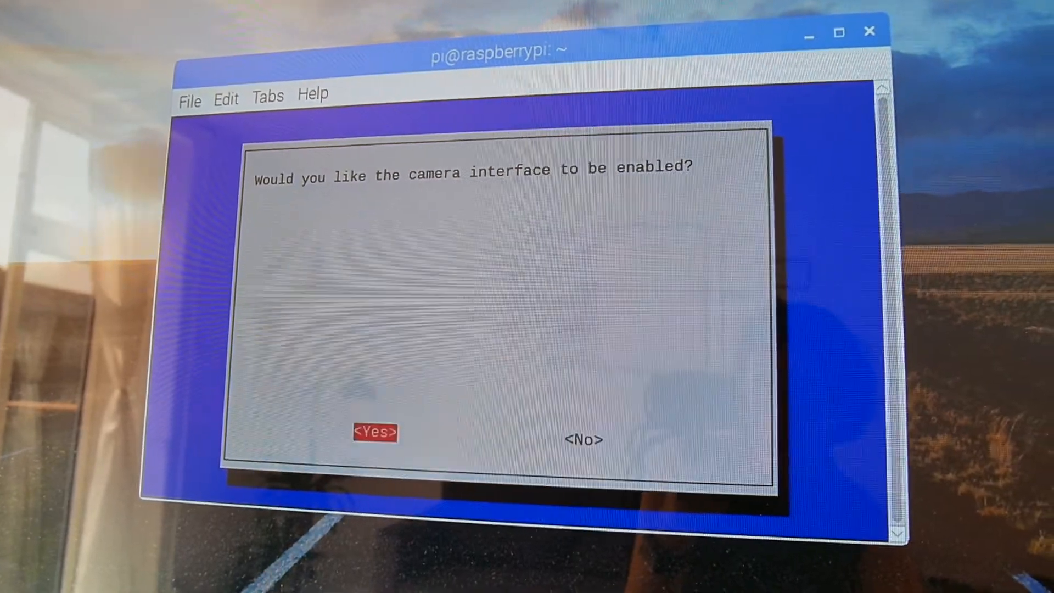
Step: Confirm Yes to enable the Raspberry Pi camera interface in raspi-config
click(375, 432)
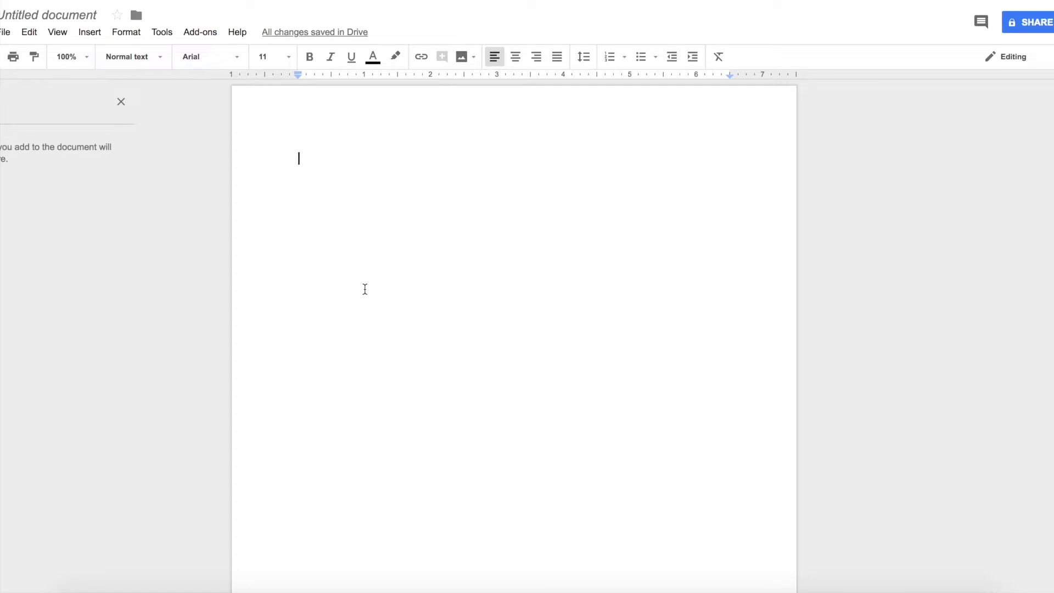
Step: Type the 'RPi Cam Requirements / Projects' heading with fridge-cam and 3D-printer live-view bullets
text(RP)
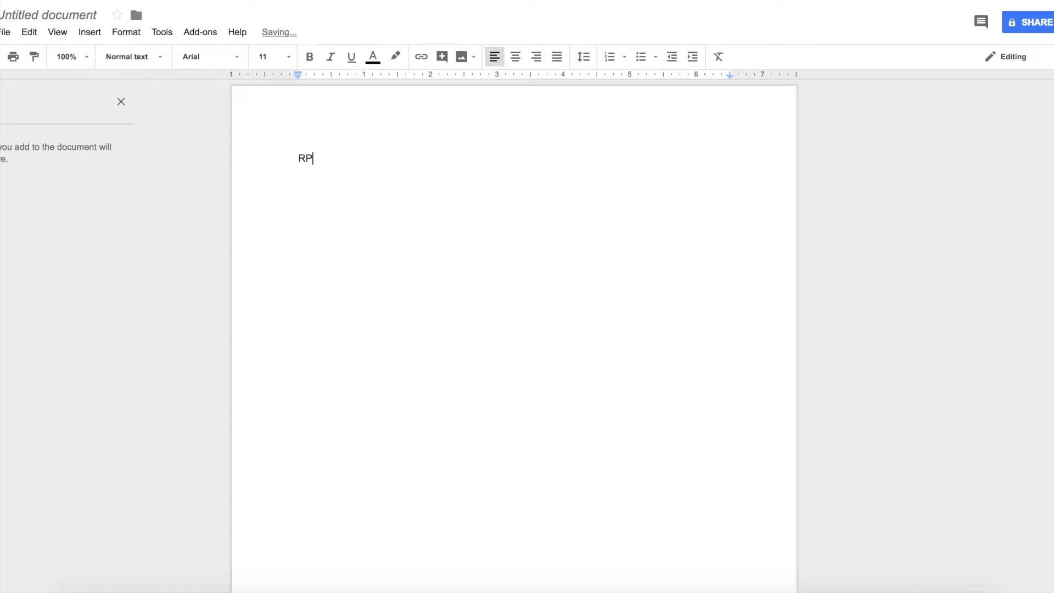
text(i Cam Requirements)
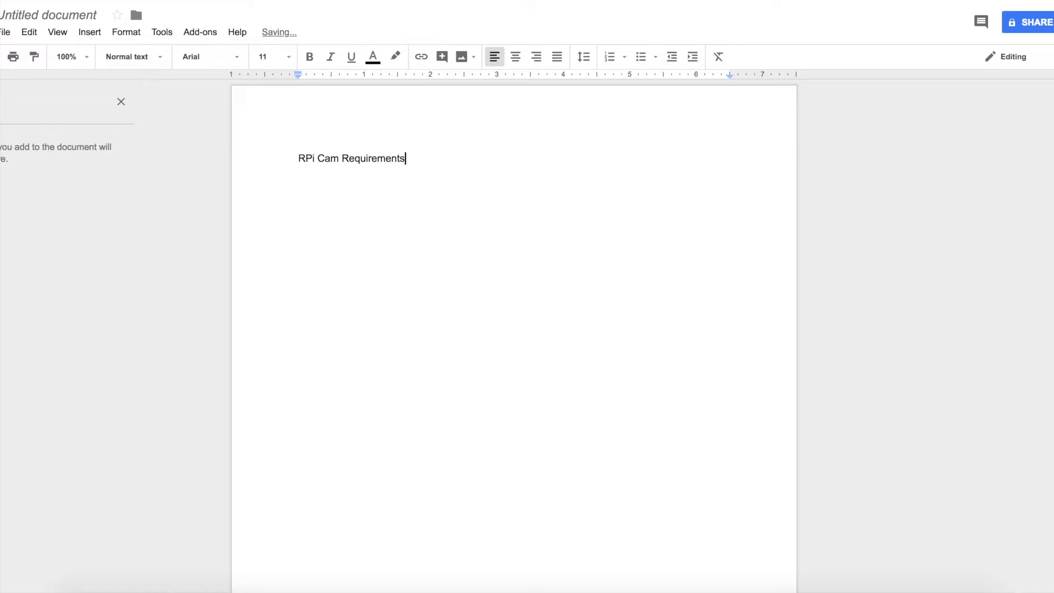
text(/ Projects)
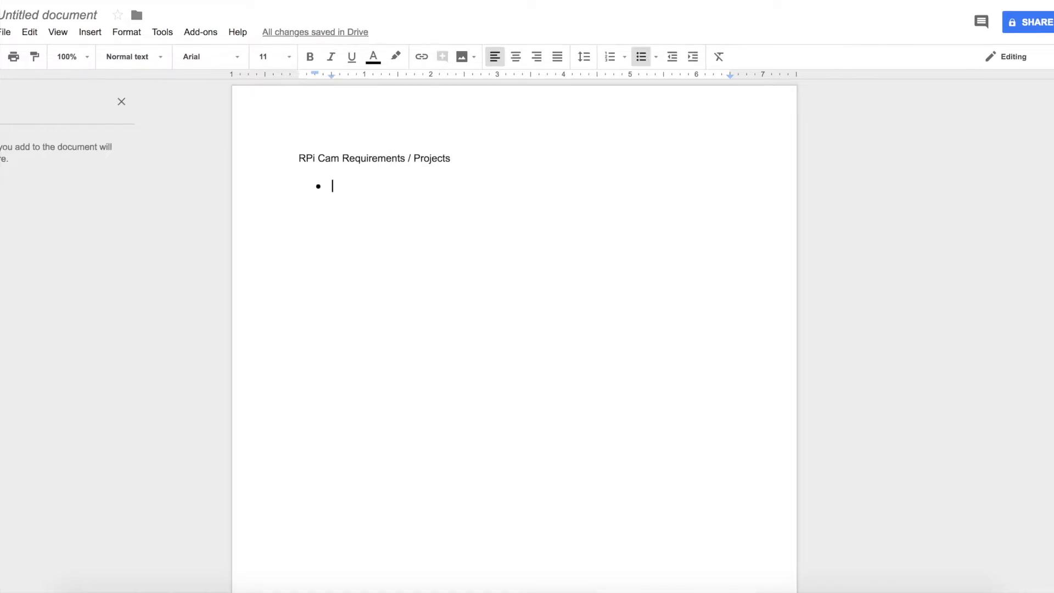
text(Fridge cam - want to know what is inside the fridge at any time, anywhere (should be able to access the video/image of the fridge contents from anywhere - outside the wifi network))
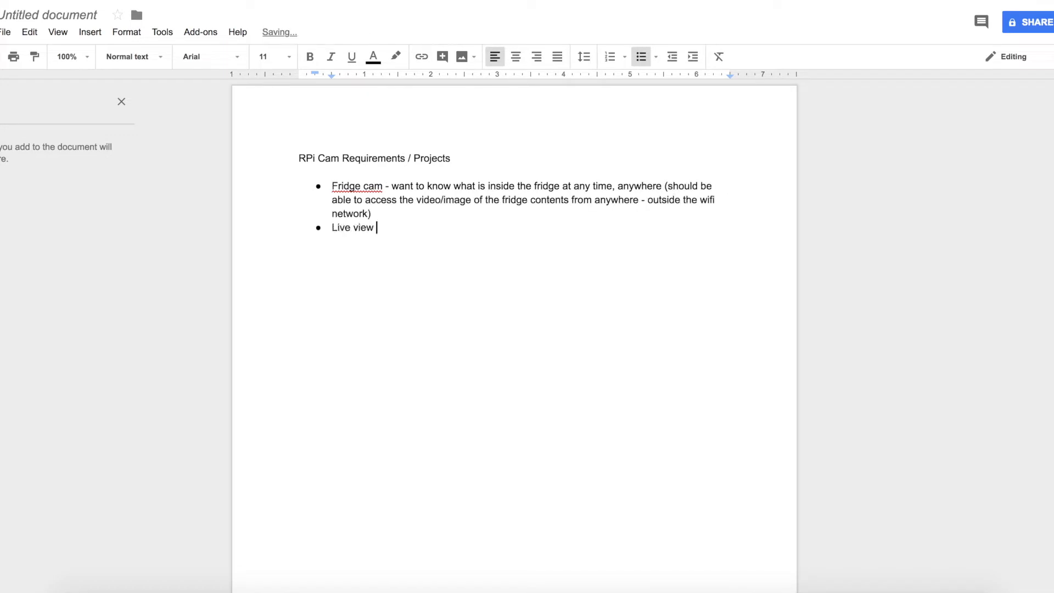
text(of my 3D printer - ok to be on the same wifi, can see the web page on my tv web)
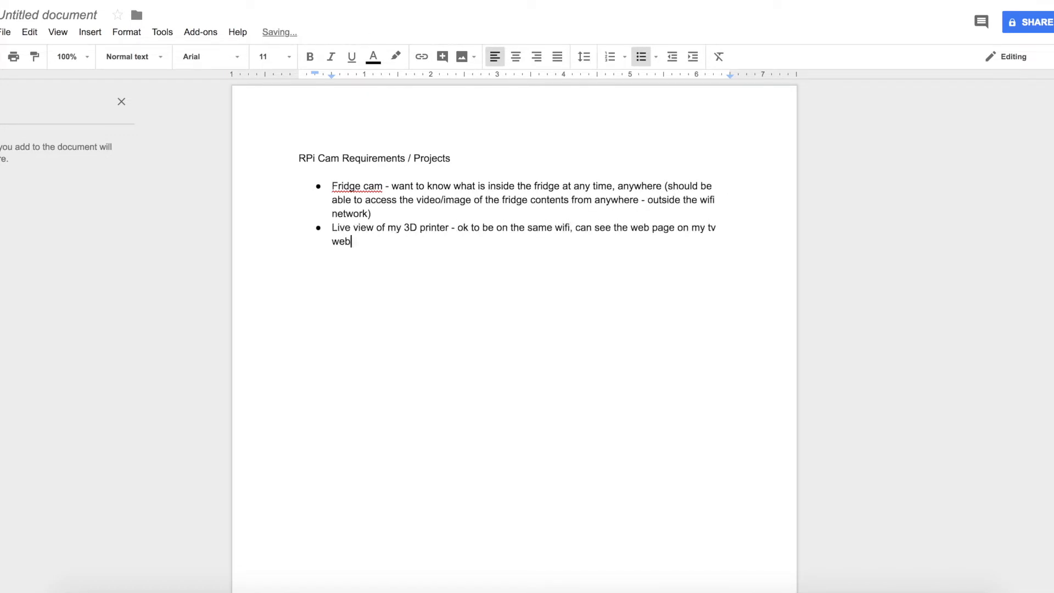
text(OS)
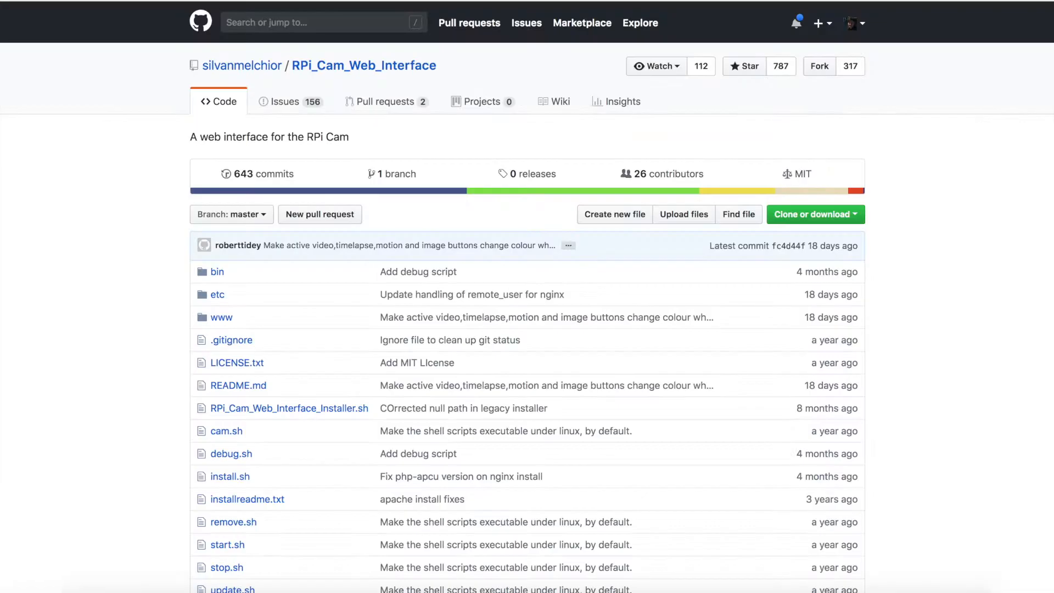
Step: Scroll the README and follow the elinux.org RPi-Cam-Web-Interface wiki link
scroll(down, 3)
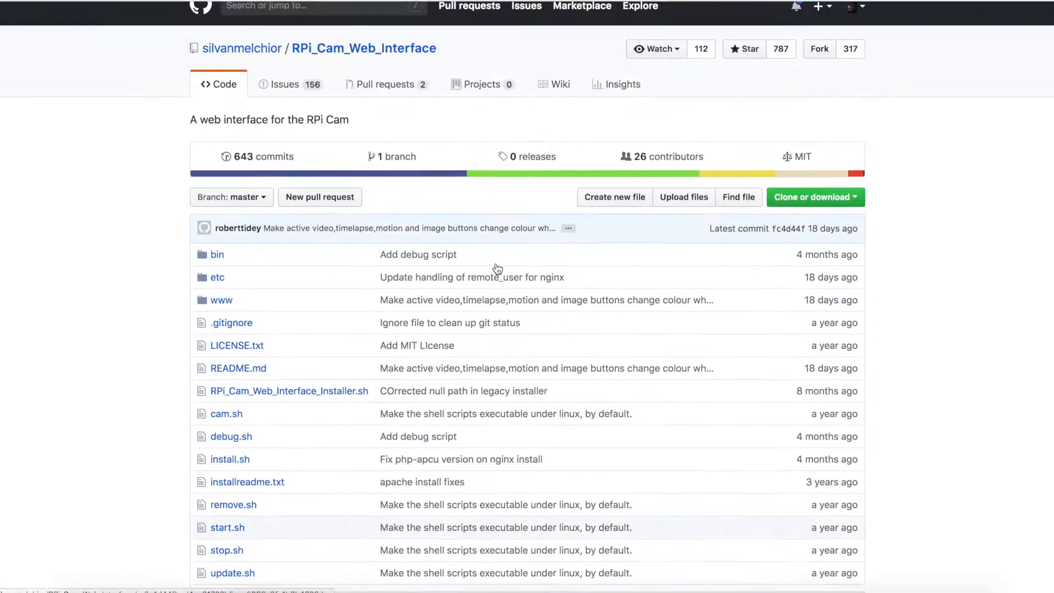
scroll(down, 3)
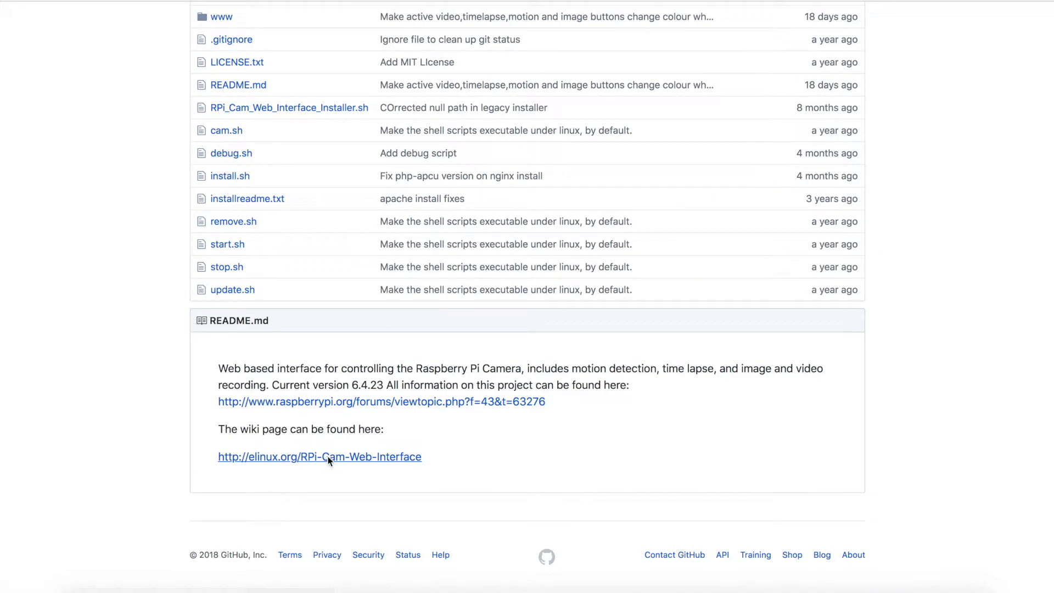
click(319, 456)
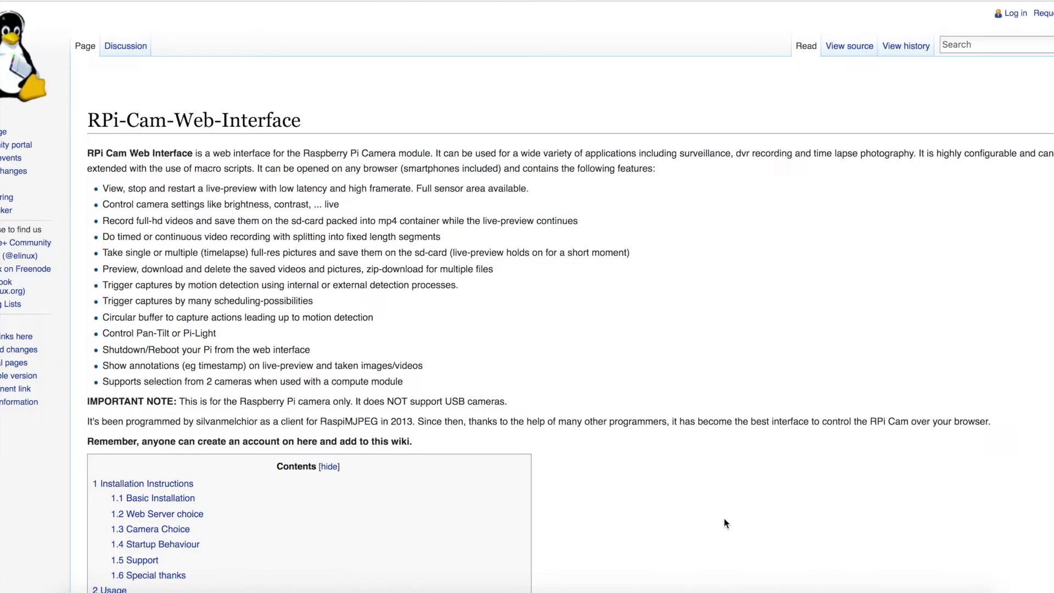
scroll(down, 3)
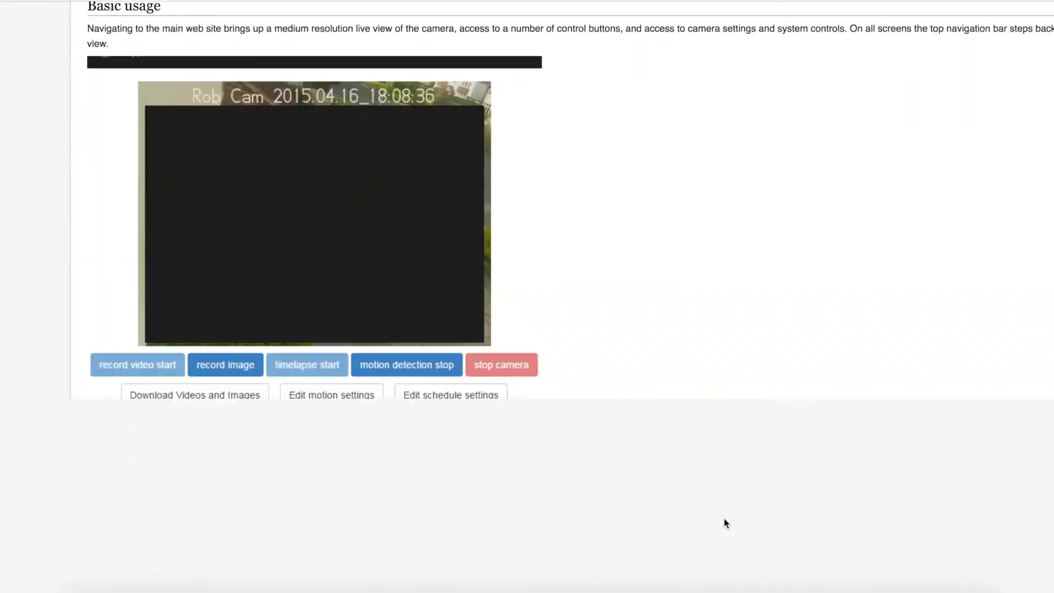
scroll(down, 3)
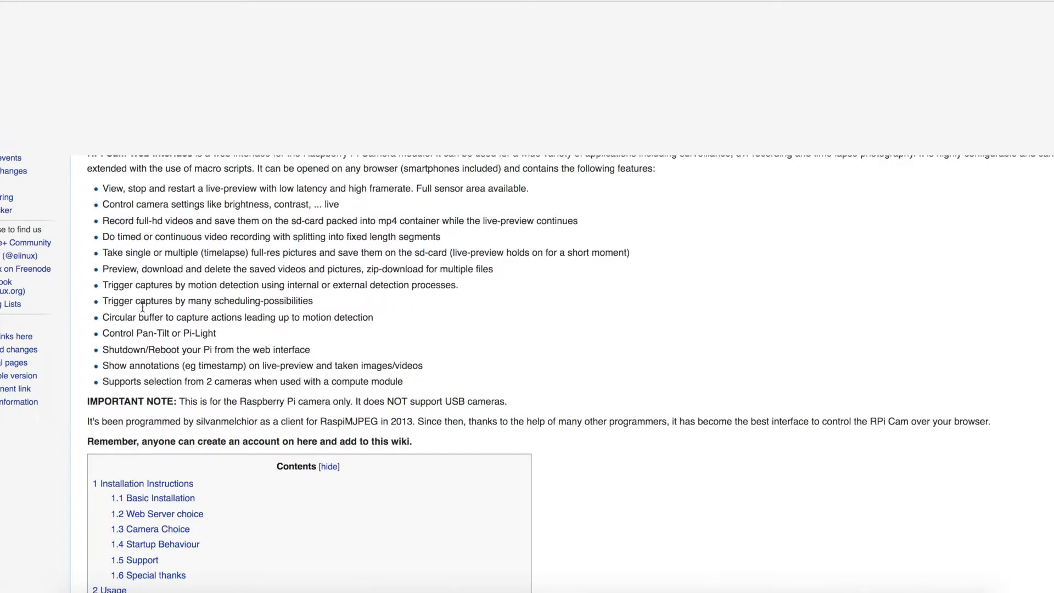
scroll(down, 3)
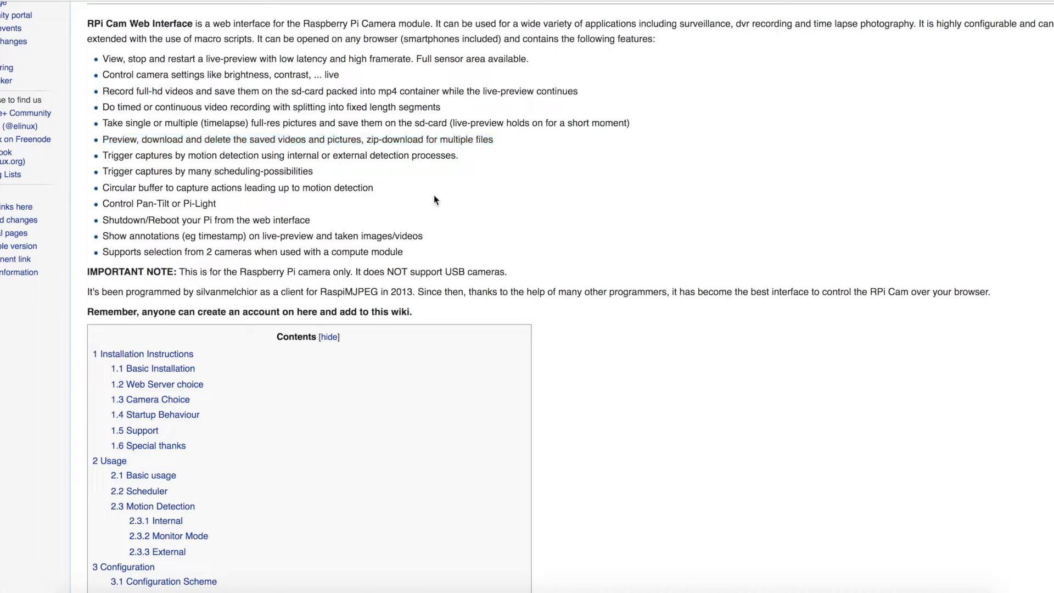
double_click(234, 59)
text(192.168.1.22/)
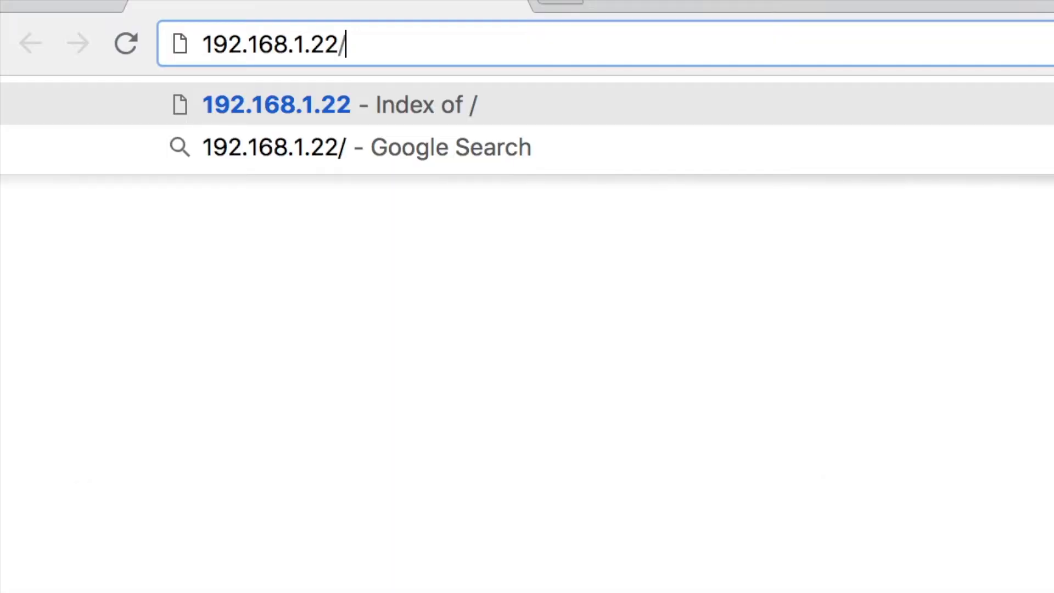
Step: Enter 192.168.1.22/ in Chrome's address bar to load RPi Cam Control
text(ht)
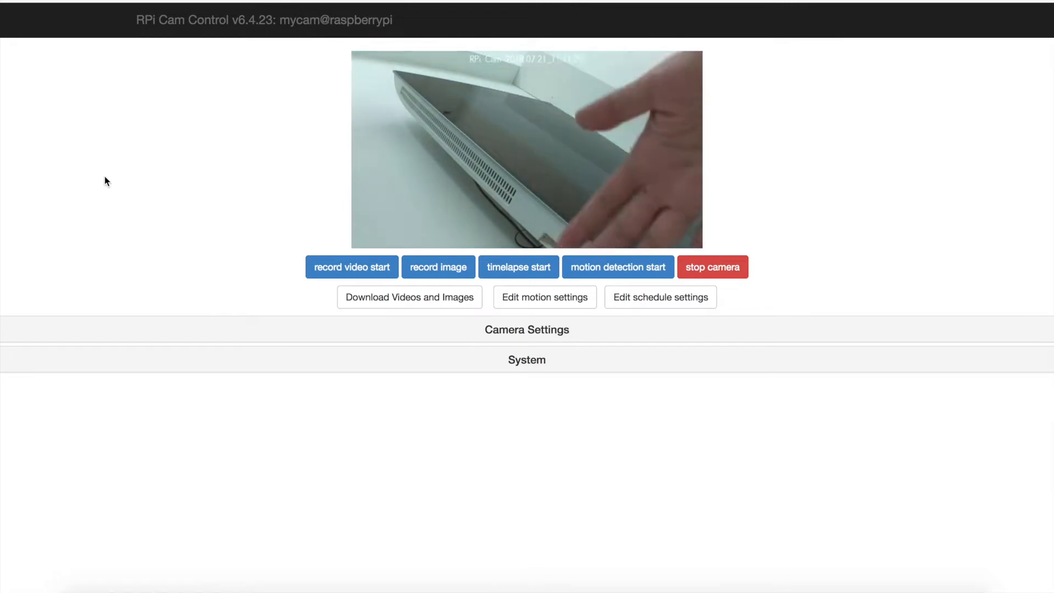
Step: Expand Camera Settings and scroll through resolution, annotation, brightness and exposure options
click(526, 329)
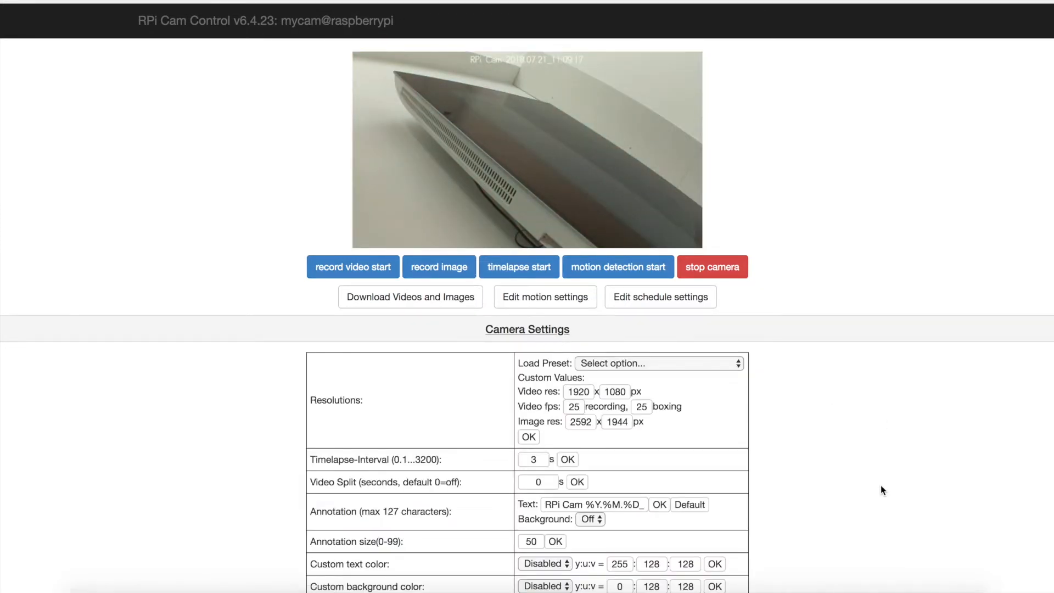
scroll(down, 3)
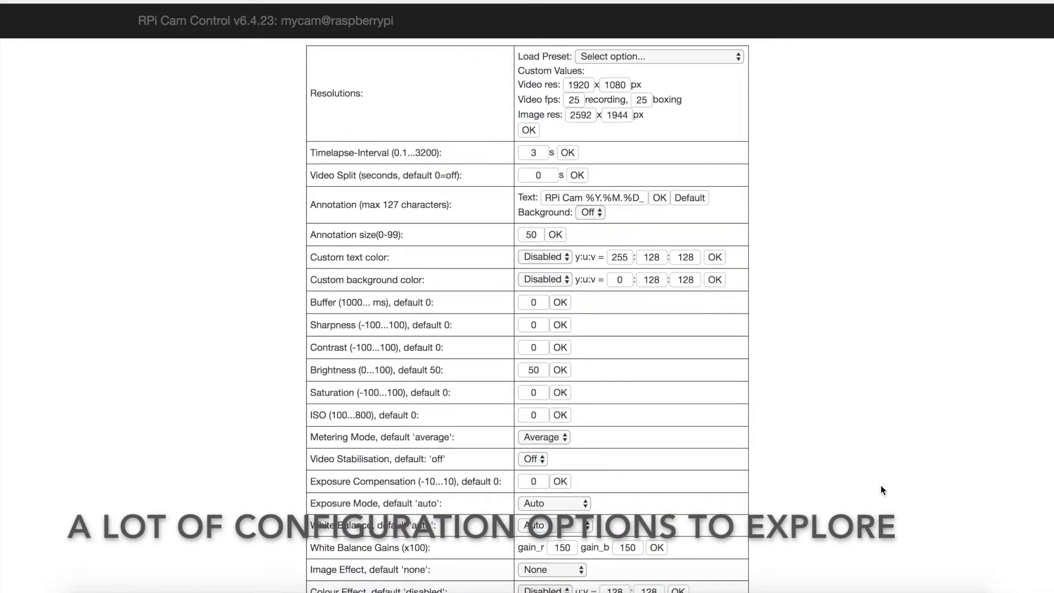
scroll(down, 3)
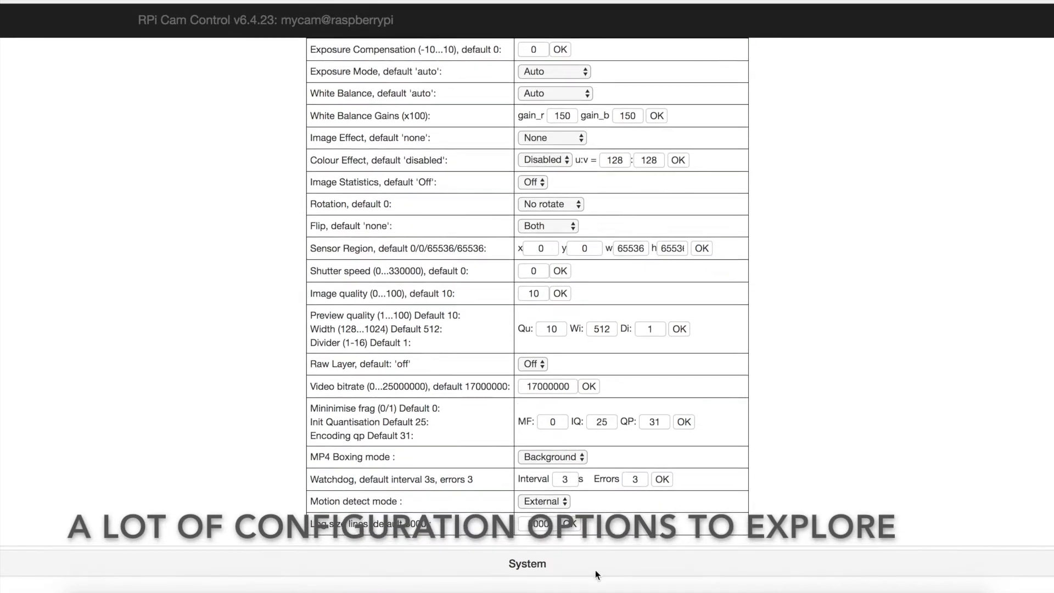